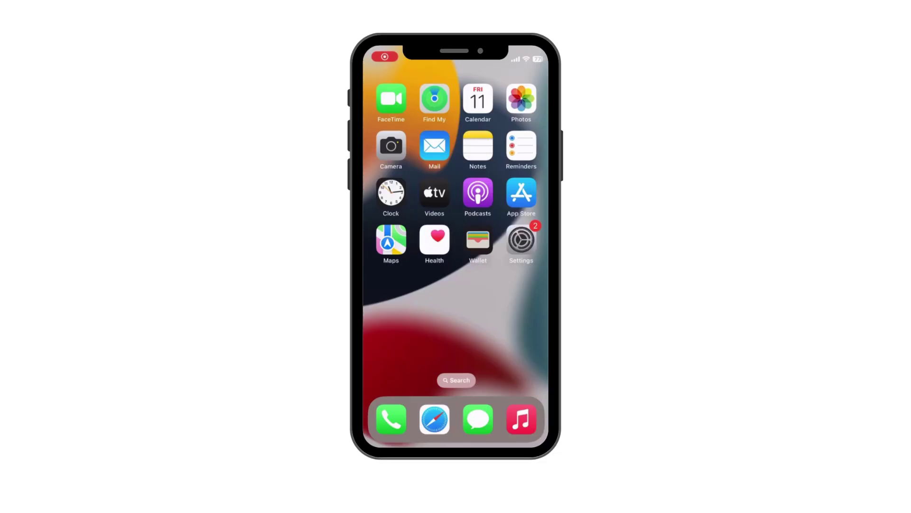
Download and install the iOS 16.6 software update from Settings
left_click(520, 239)
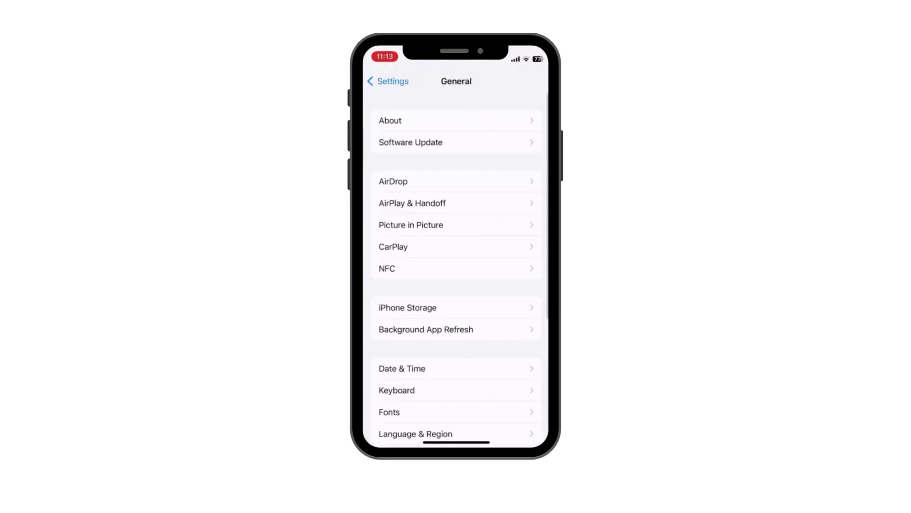
left_click(409, 142)
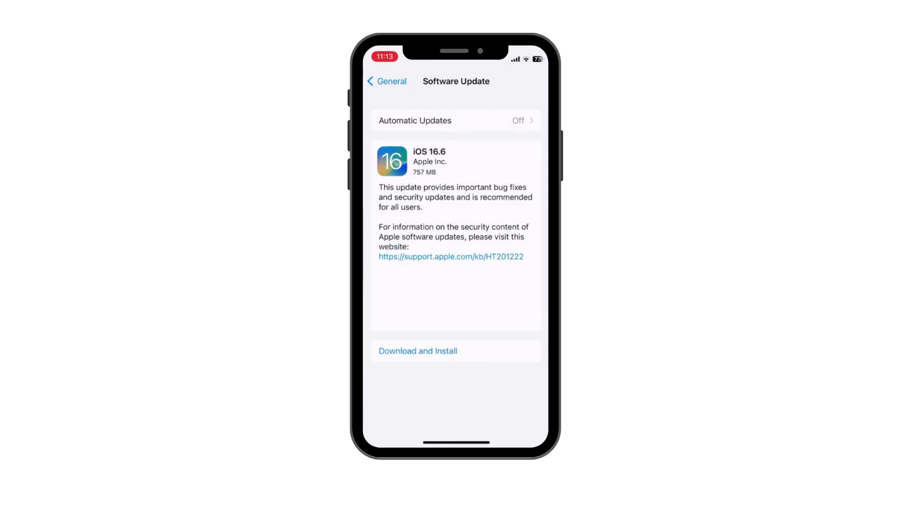
left_click(417, 351)
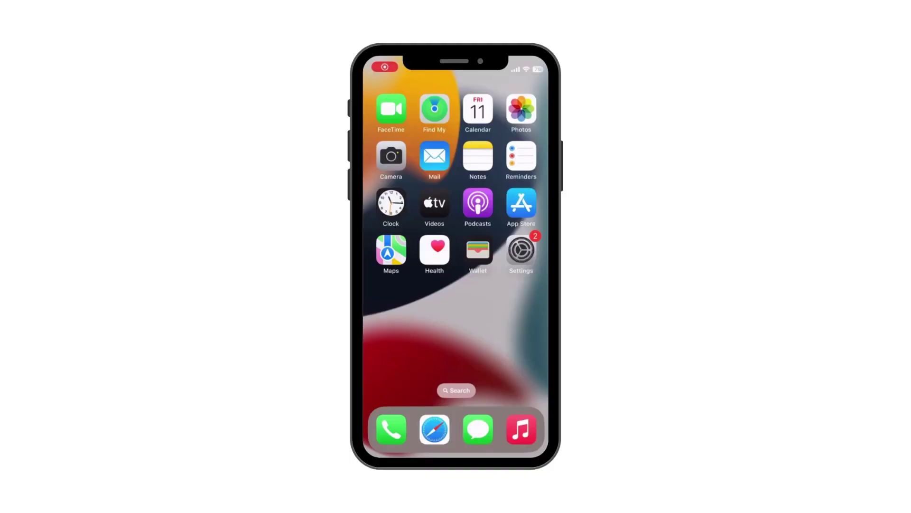
In Siri & Search, switch off Press Side Button for Siri and confirm Turn Off Siri
left_click(520, 250)
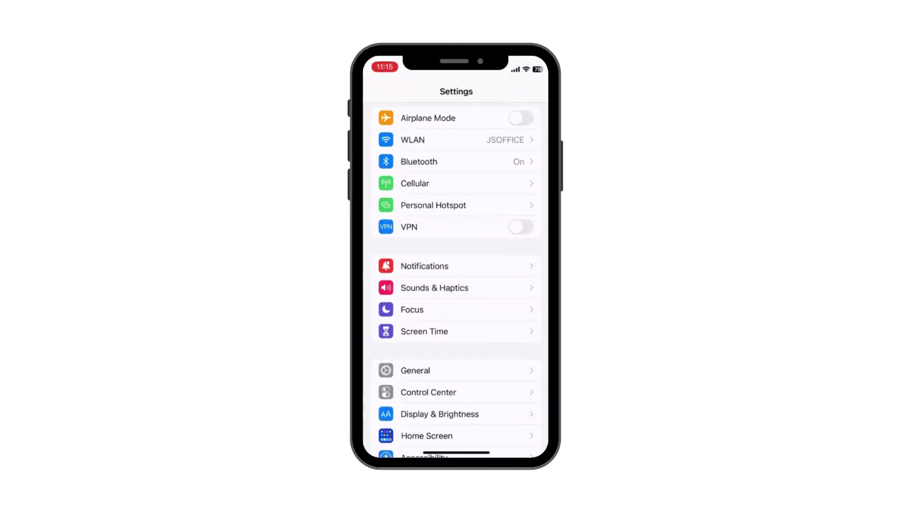
scroll("down", 3)
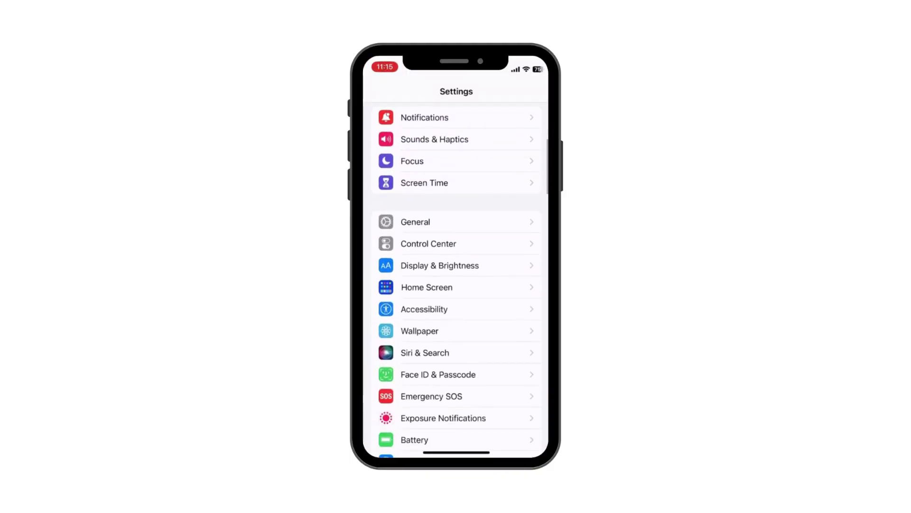
left_click(424, 352)
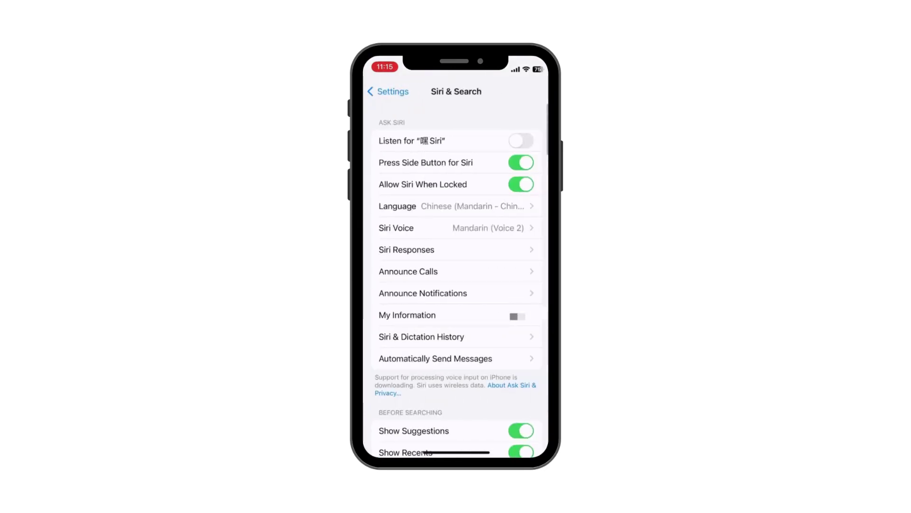
left_click(520, 162)
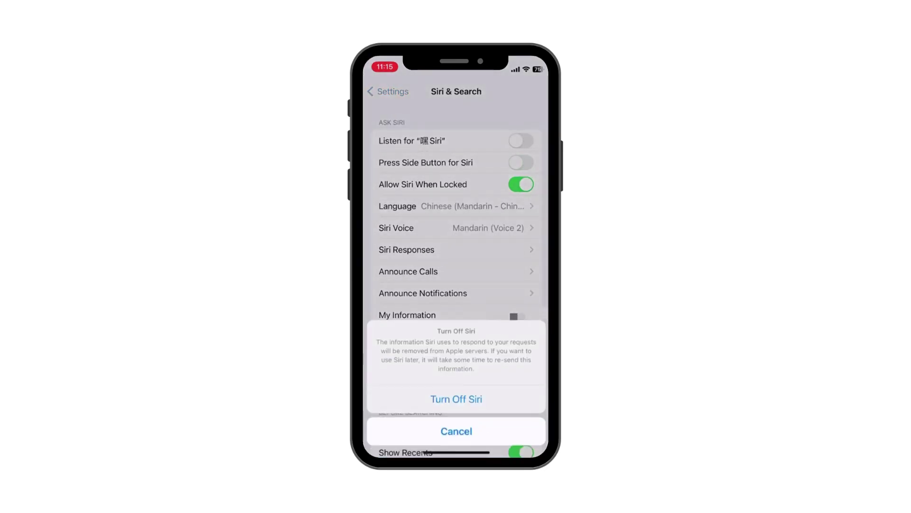
left_click(456, 431)
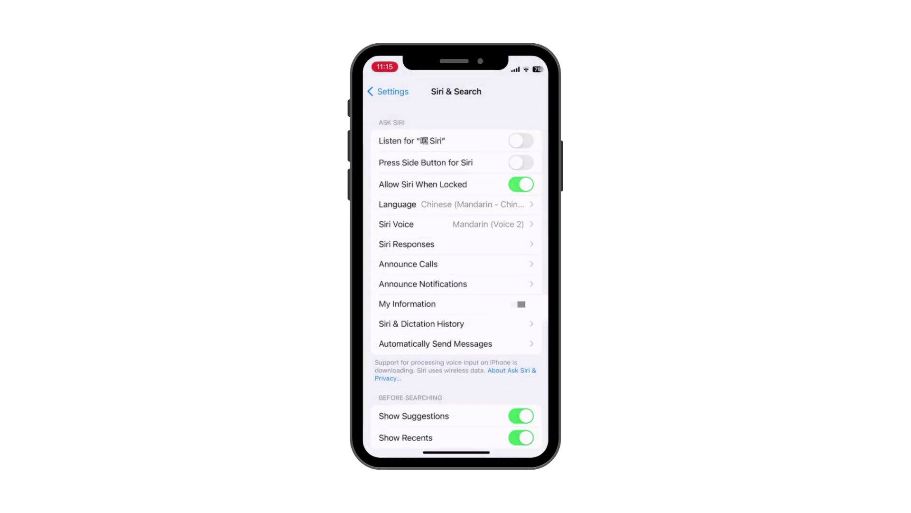
scroll("down", 3)
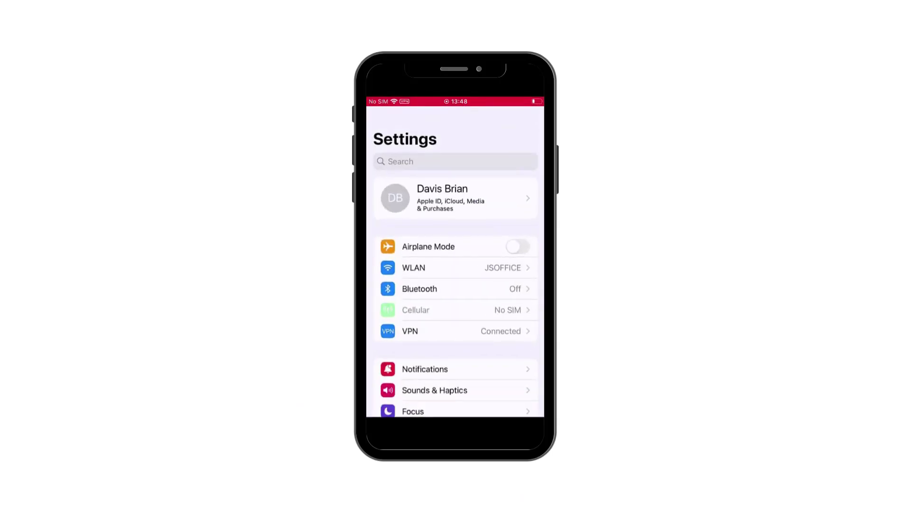
Under General > Transfer or Reset iPhone, choose Erase All Content and Settings and continue
scroll("down", 3)
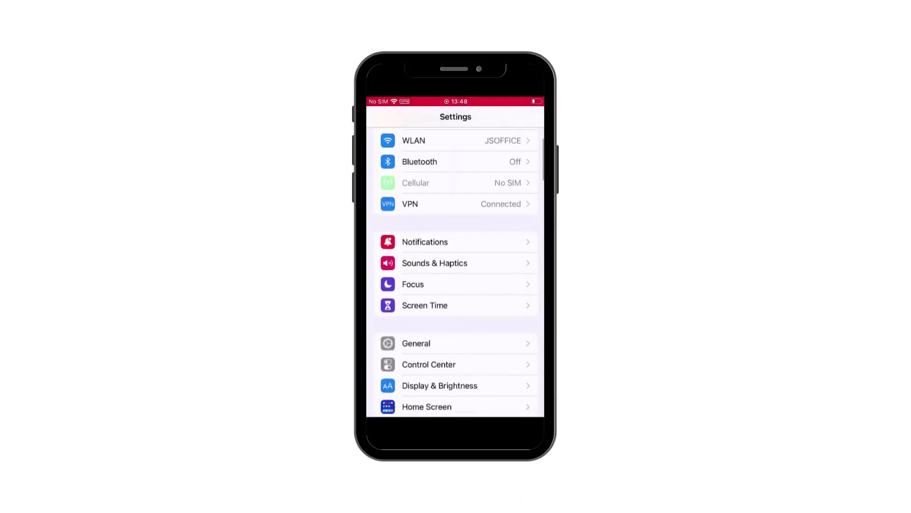
left_click(415, 342)
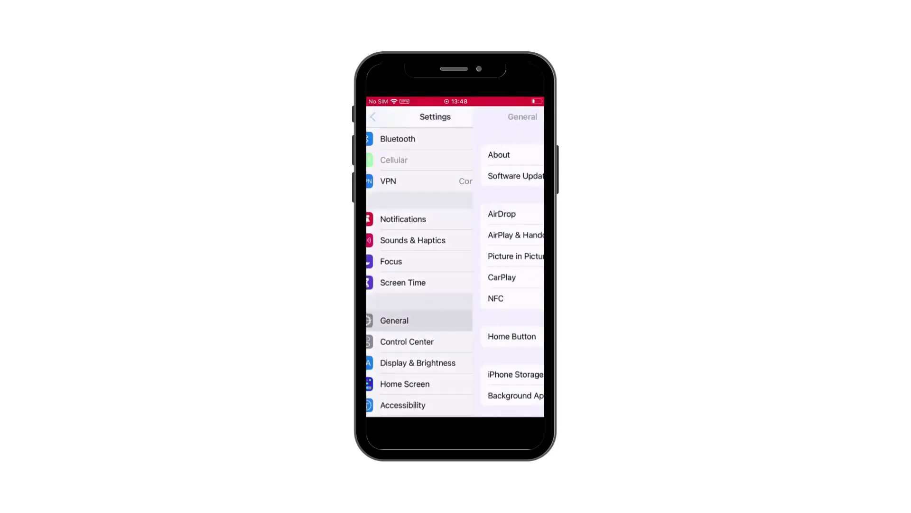
left_click(394, 320)
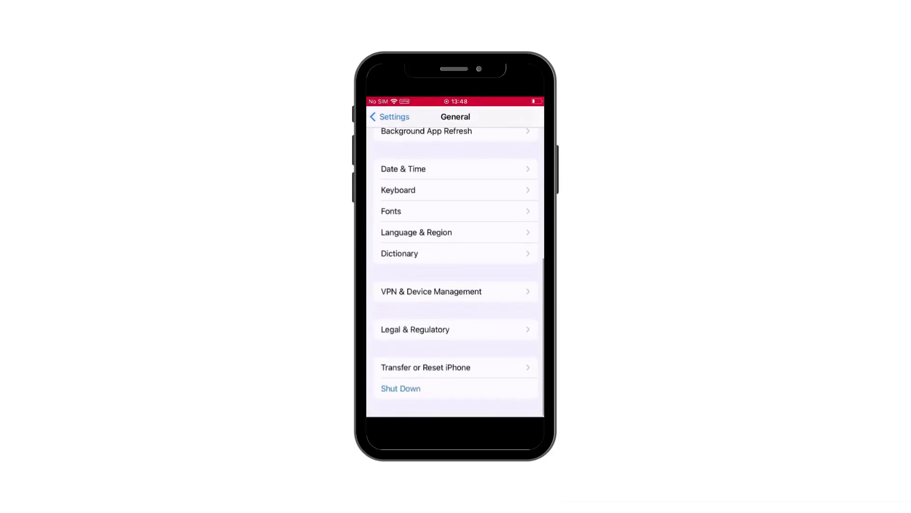
left_click(425, 367)
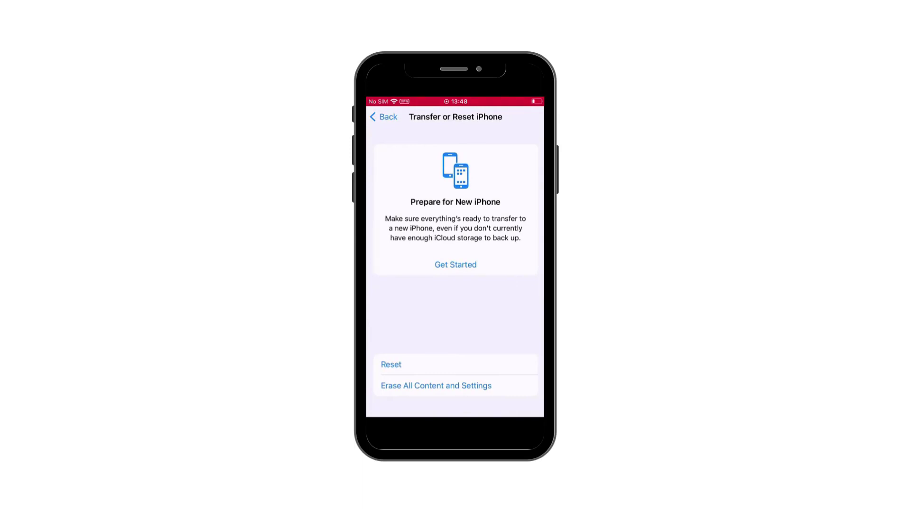
left_click(436, 385)
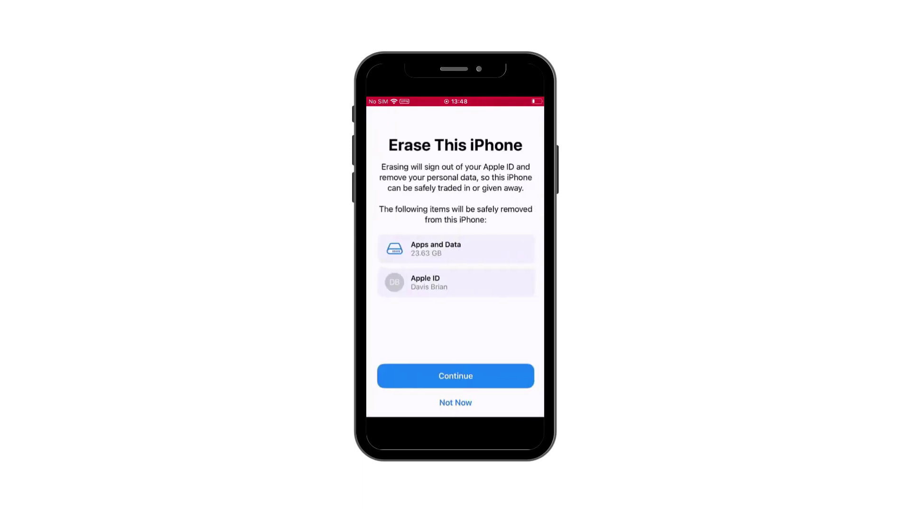
left_click(455, 376)
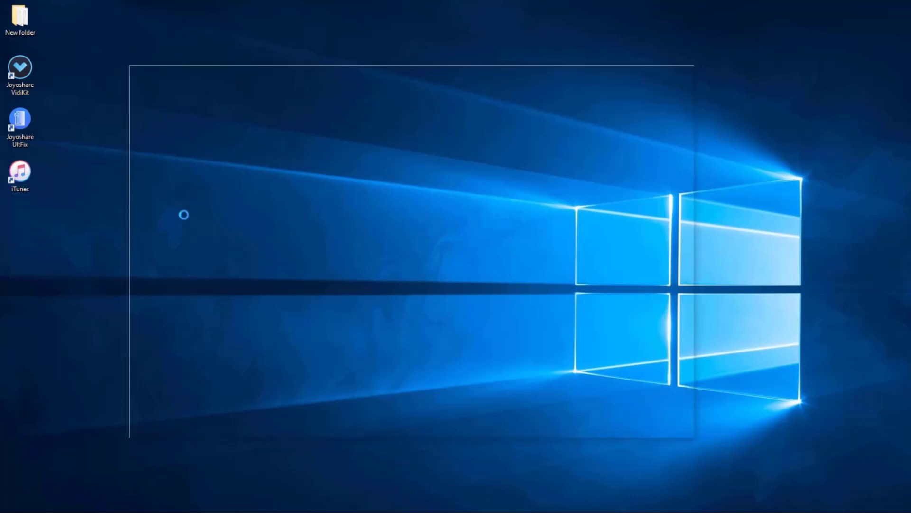
Launch iTunes, stop the update server check, and open the connected iPhone 8's Summary page
double_click(20, 177)
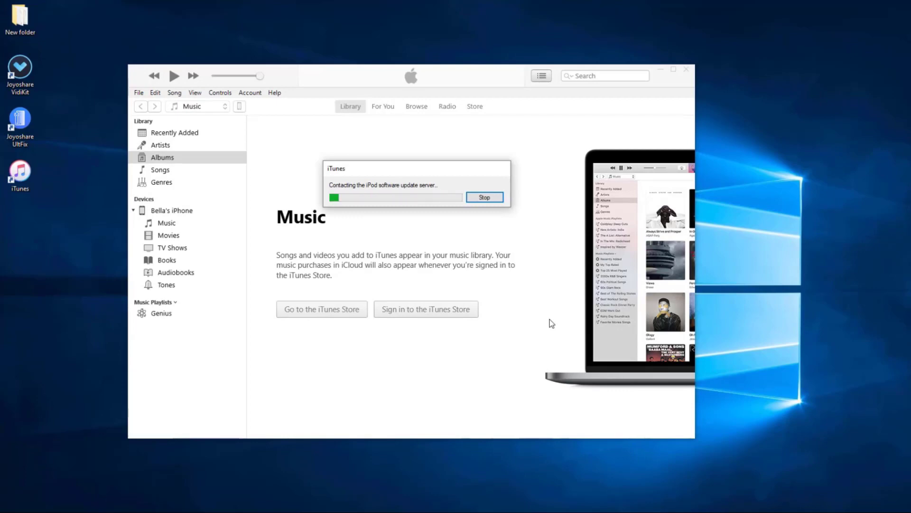
left_click(484, 196)
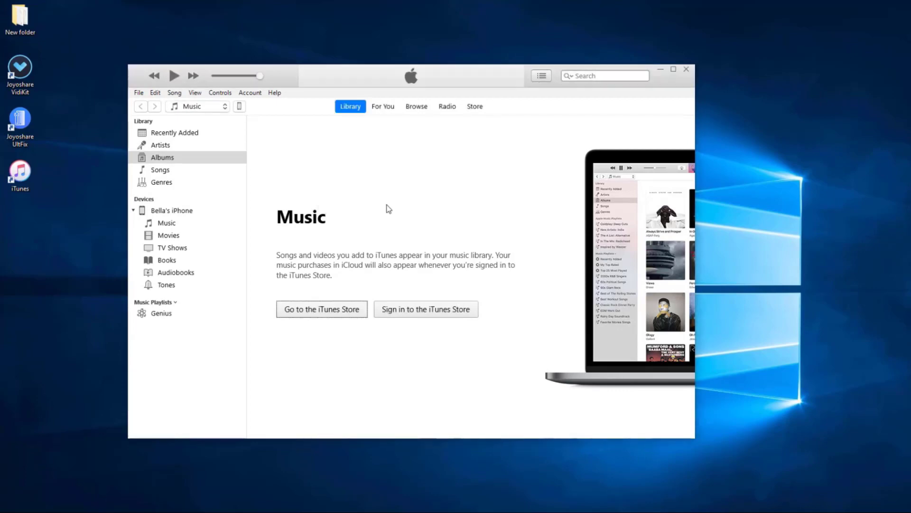
mouse_move(241, 111)
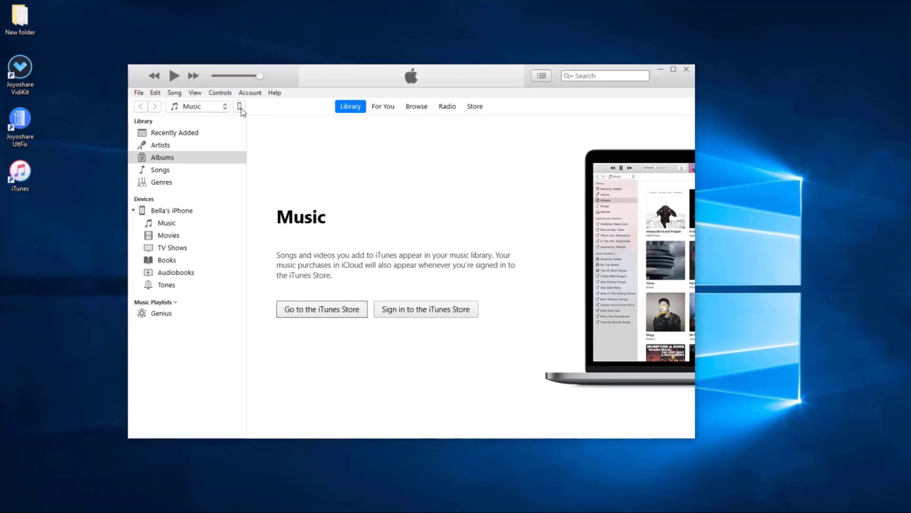
left_click(240, 106)
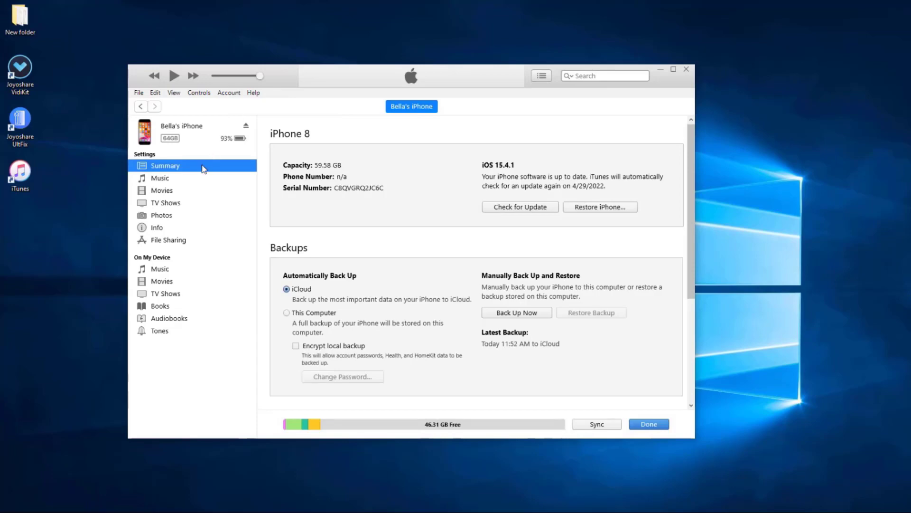
left_click(673, 68)
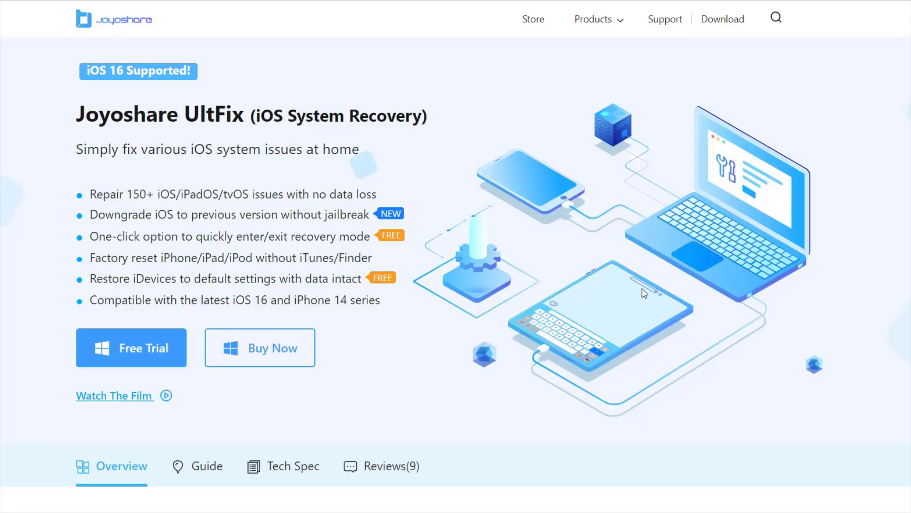
Scroll the Joyoshare UltFix page and start the device system problem repair
scroll("down", 3)
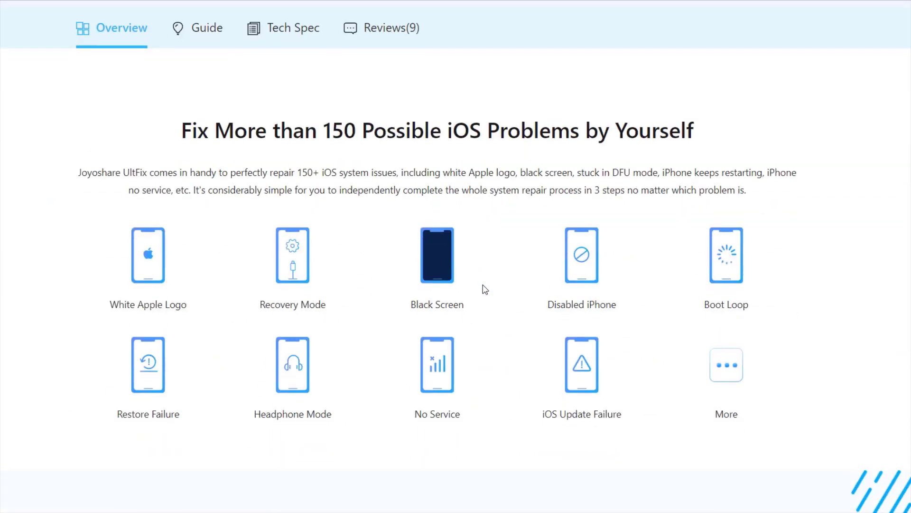
scroll("down", 3)
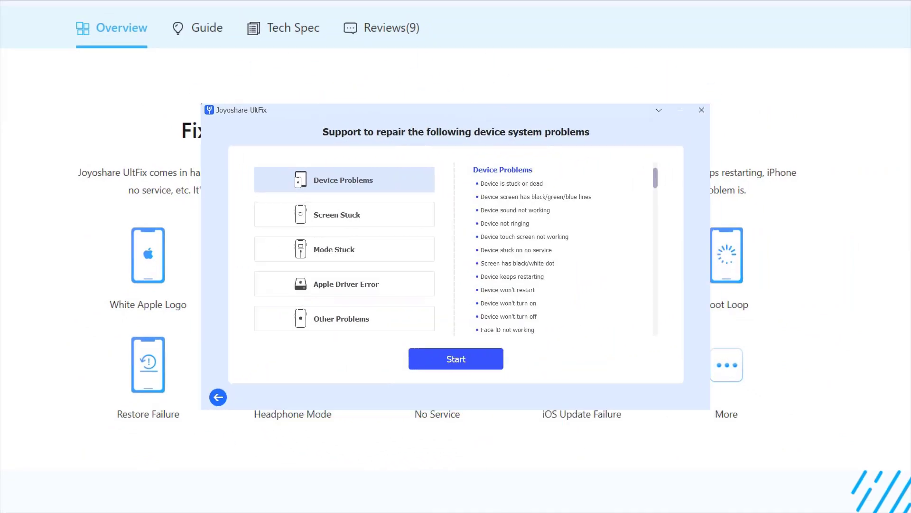
left_click(456, 359)
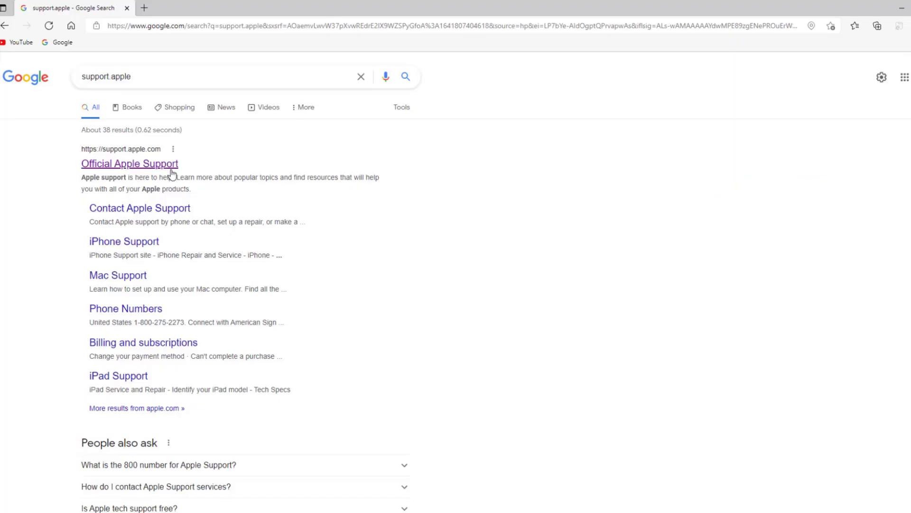
From Official Apple Support, go to Apple Repair, start a repair request, and pick Repairs & Physical Damage
left_click(129, 163)
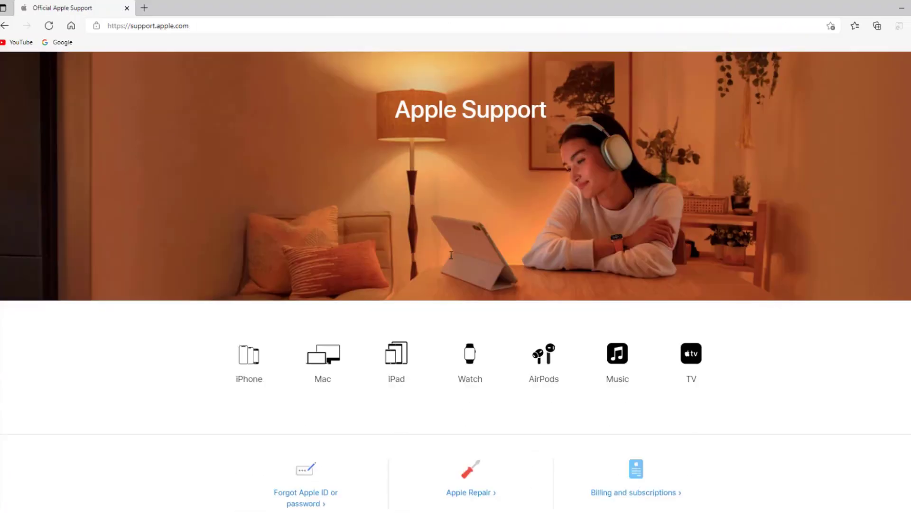
left_click(471, 495)
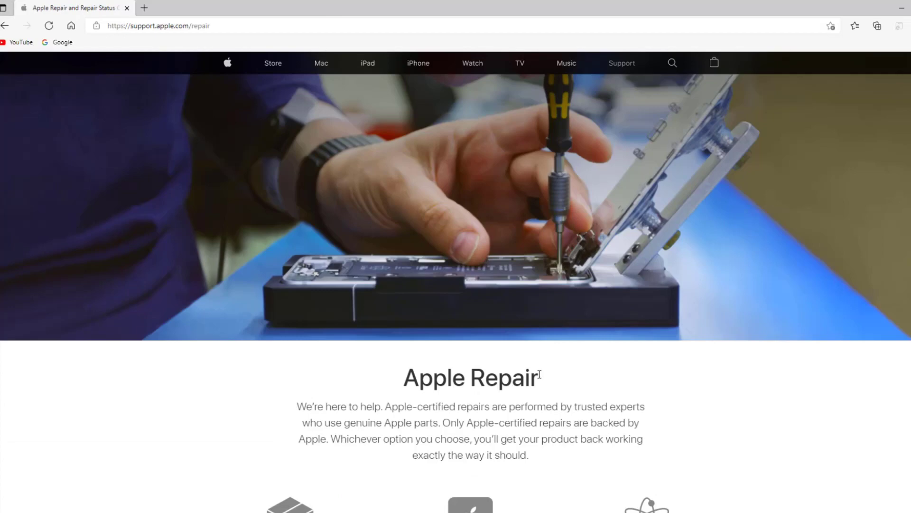
scroll("down", 3)
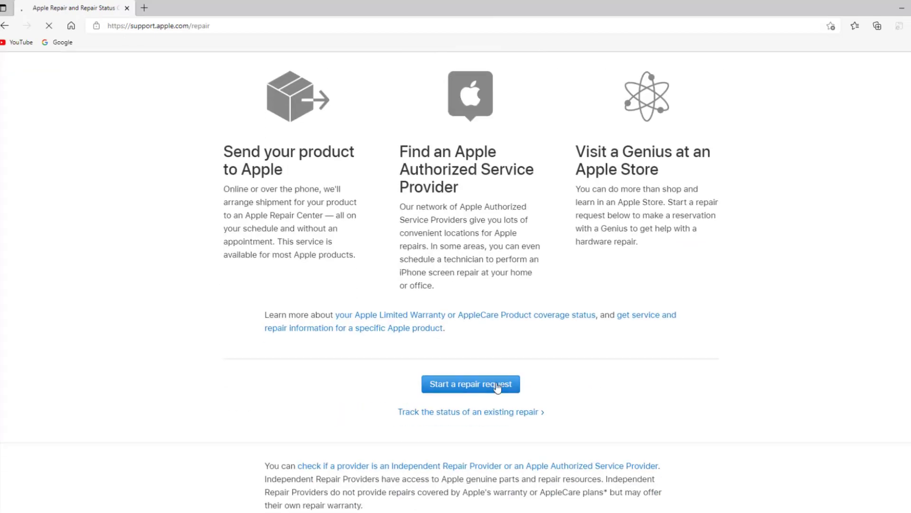
left_click(471, 384)
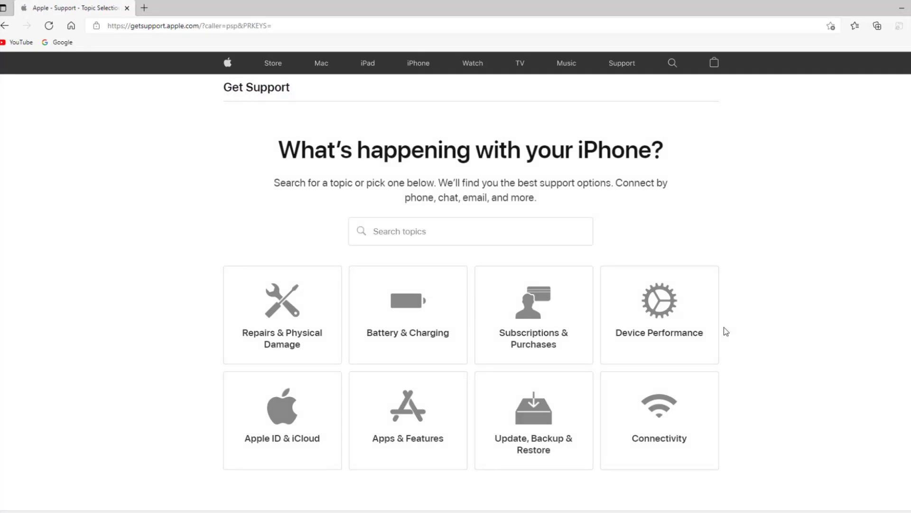
left_click(281, 315)
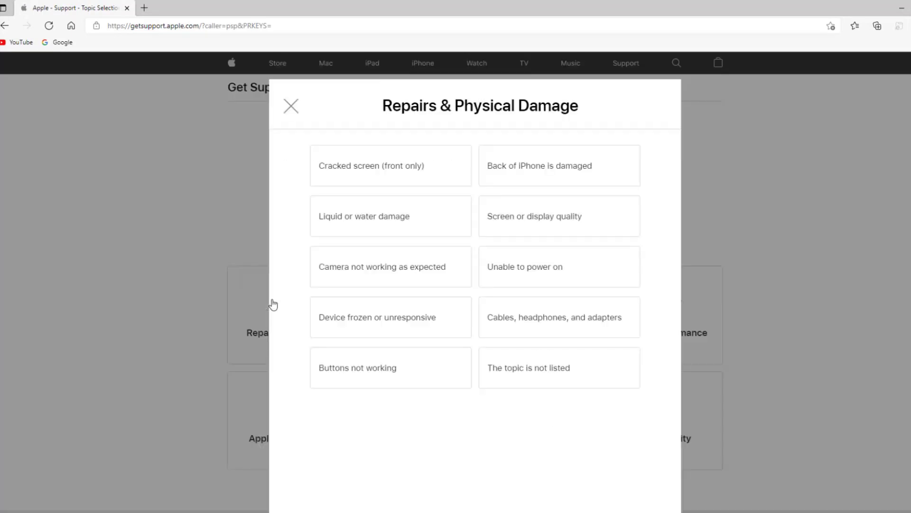